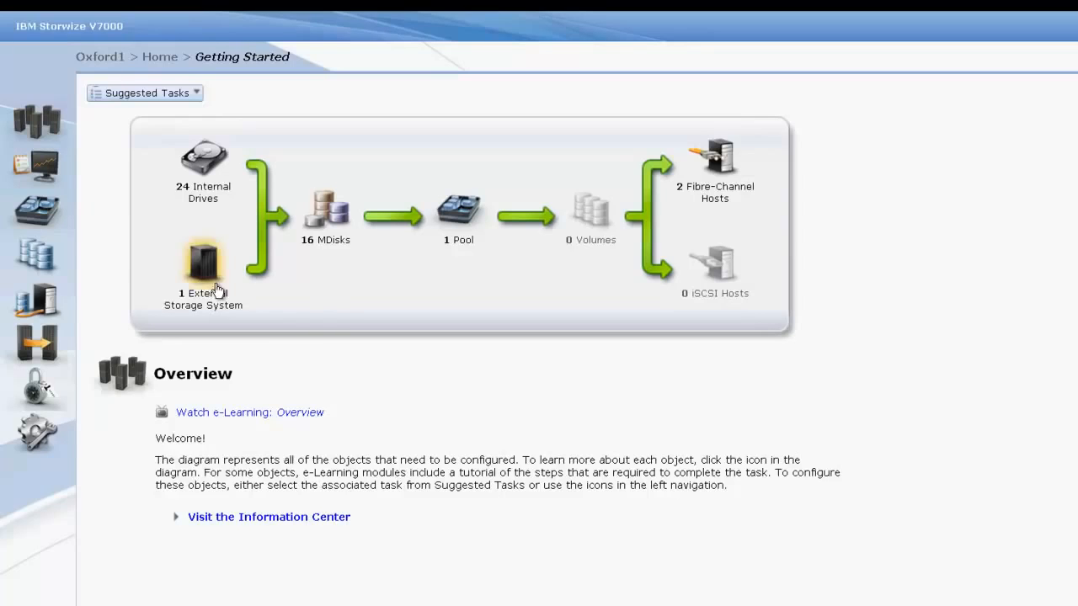
Go from Getting Started to the Physical Storage Migration page, which lists no migrations.
{"action": "left_click", "coordinate": [40, 199]}
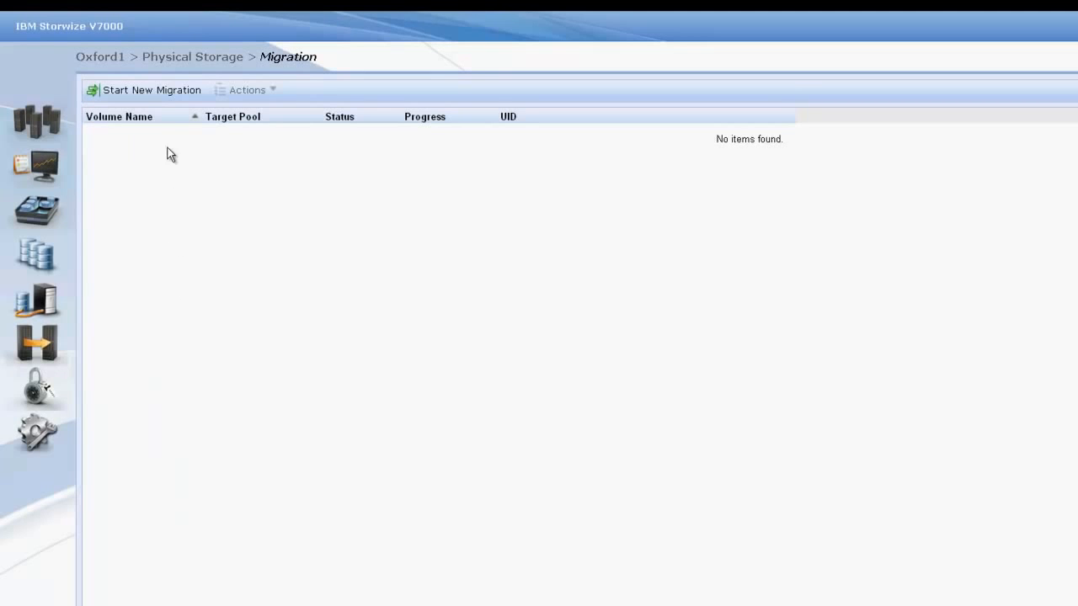
Start a new storage migration with all four prerequisite confirmations and reach Prepare Environment.
{"action": "left_click", "coordinate": [152, 91]}
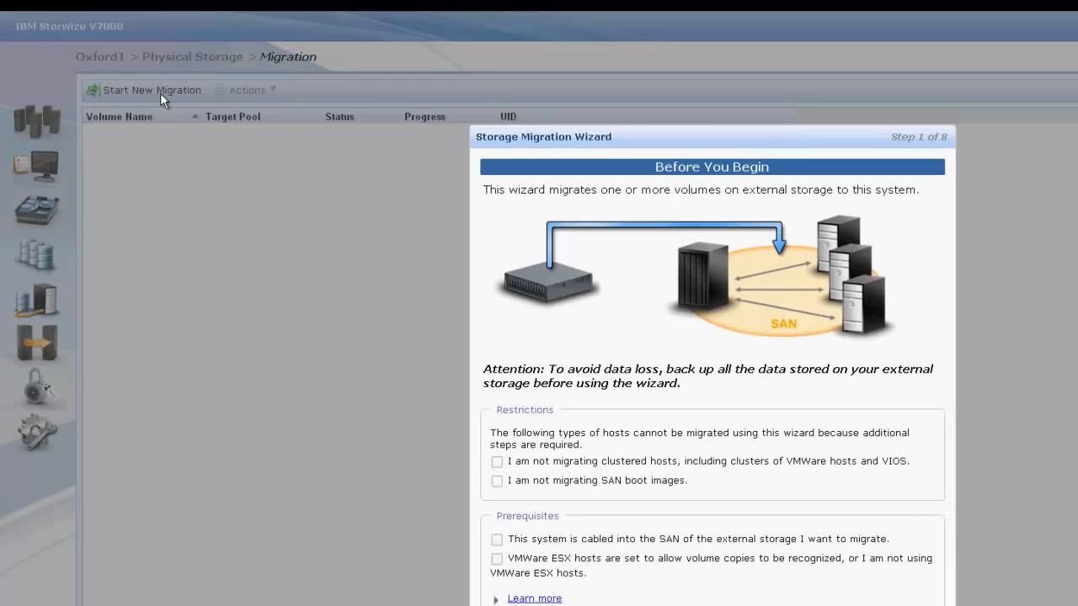
{"action": "mouse_move", "coordinate": [529, 189]}
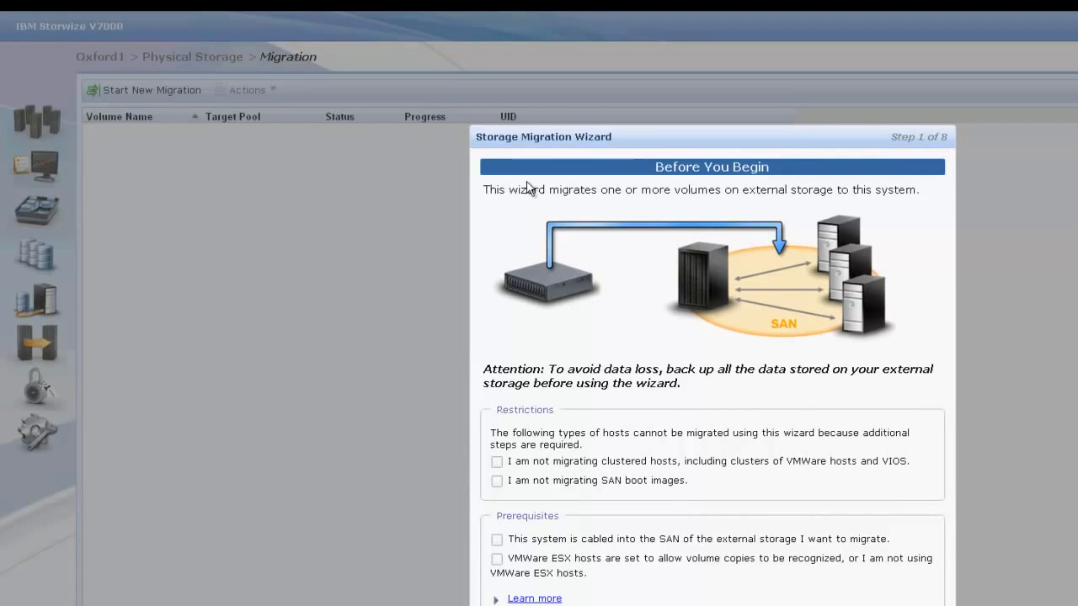
{"action": "mouse_move", "coordinate": [549, 168]}
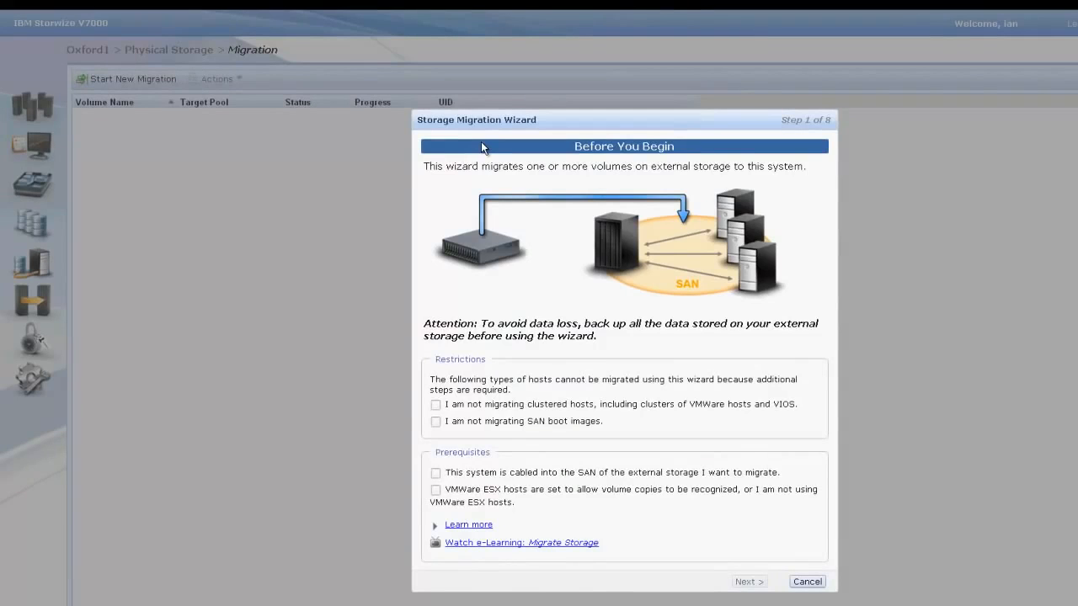
{"action": "mouse_move", "coordinate": [445, 405]}
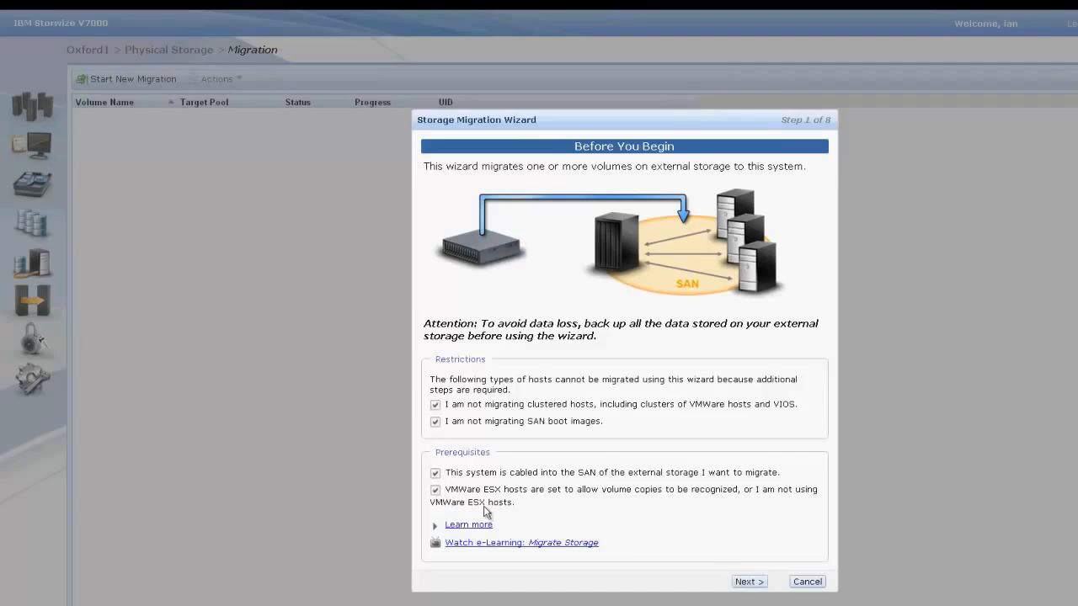
{"action": "left_click", "coordinate": [747, 581]}
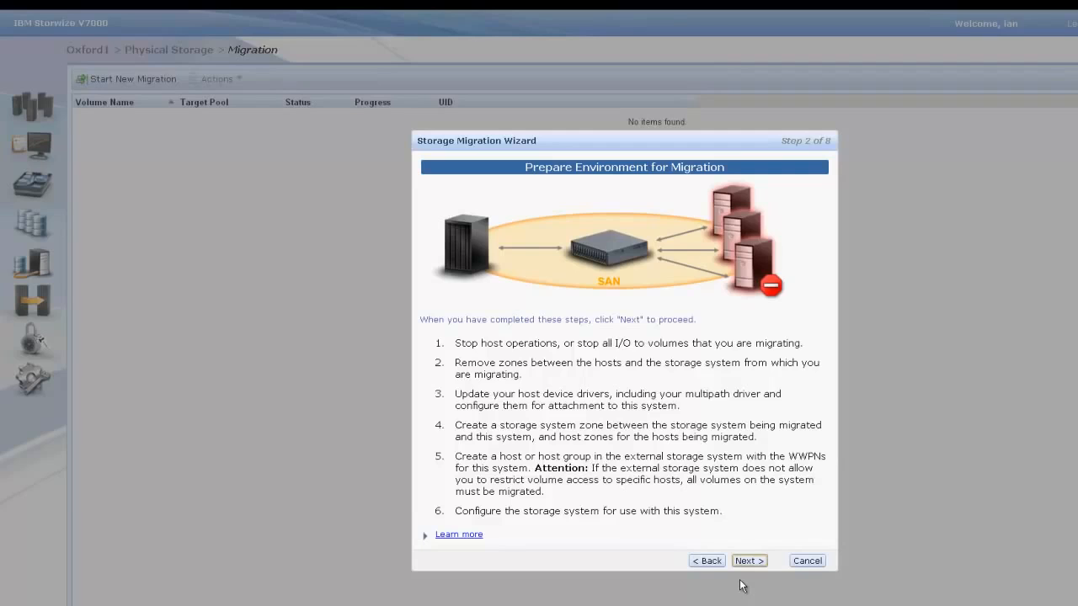
{"action": "mouse_move", "coordinate": [744, 579]}
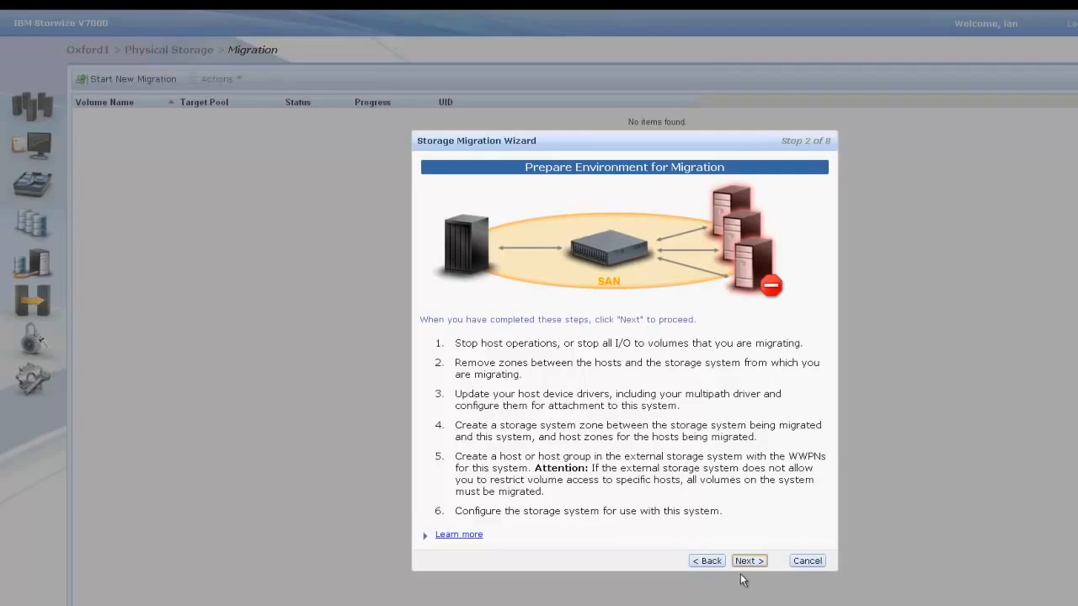
Accept the Prepare Environment and Map Storage steps so discovery finds 15 external MDisks.
{"action": "left_click", "coordinate": [748, 559]}
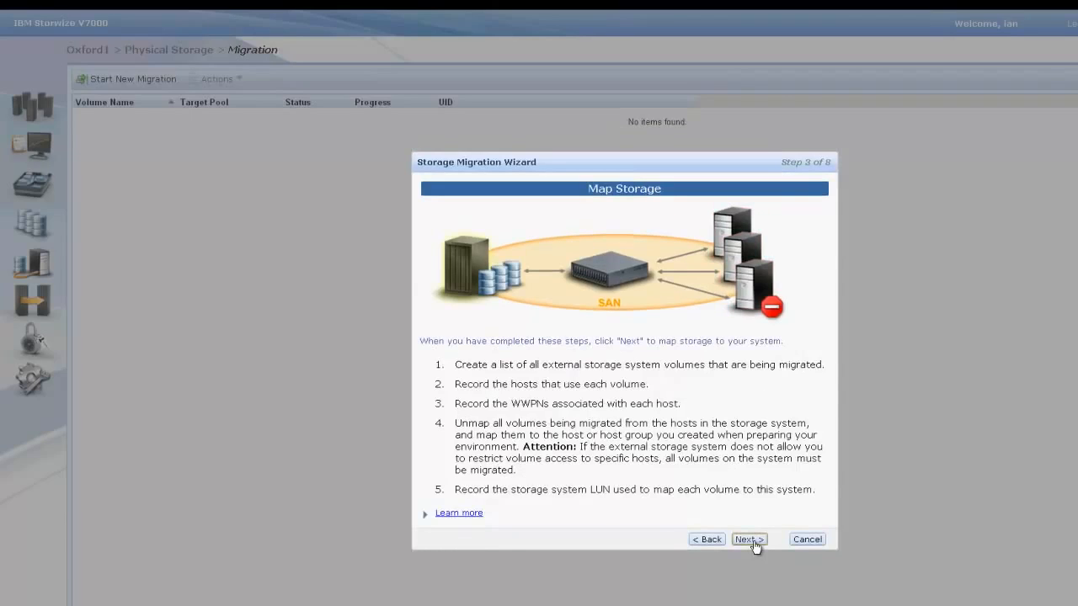
{"action": "left_click", "coordinate": [748, 539]}
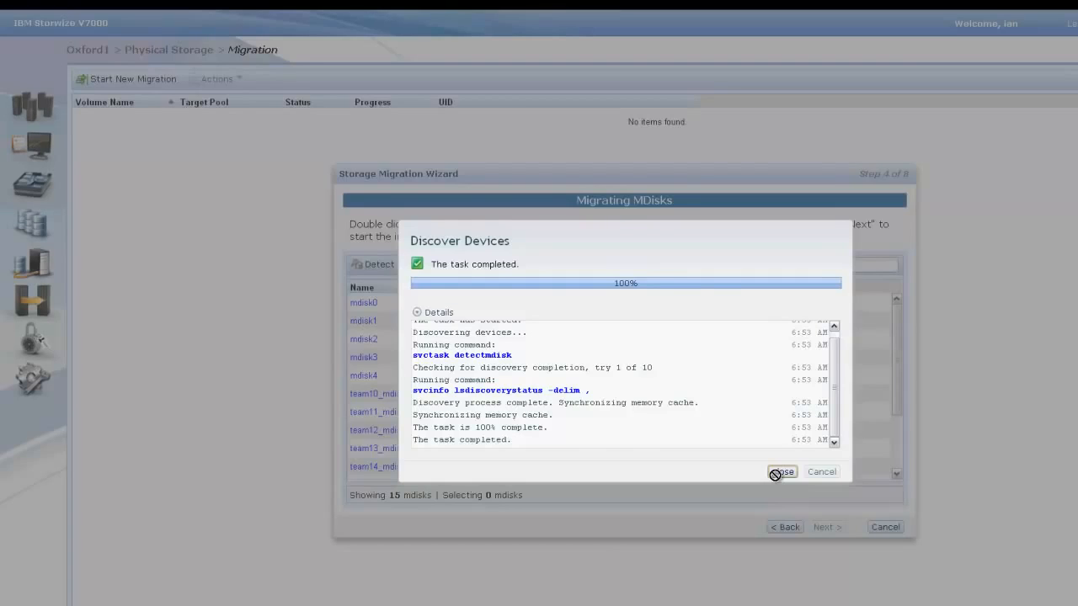
Import mdisk0 as an image-mode volume and reach step 5, Configure Hosts, listing two hosts.
{"action": "left_click", "coordinate": [781, 471]}
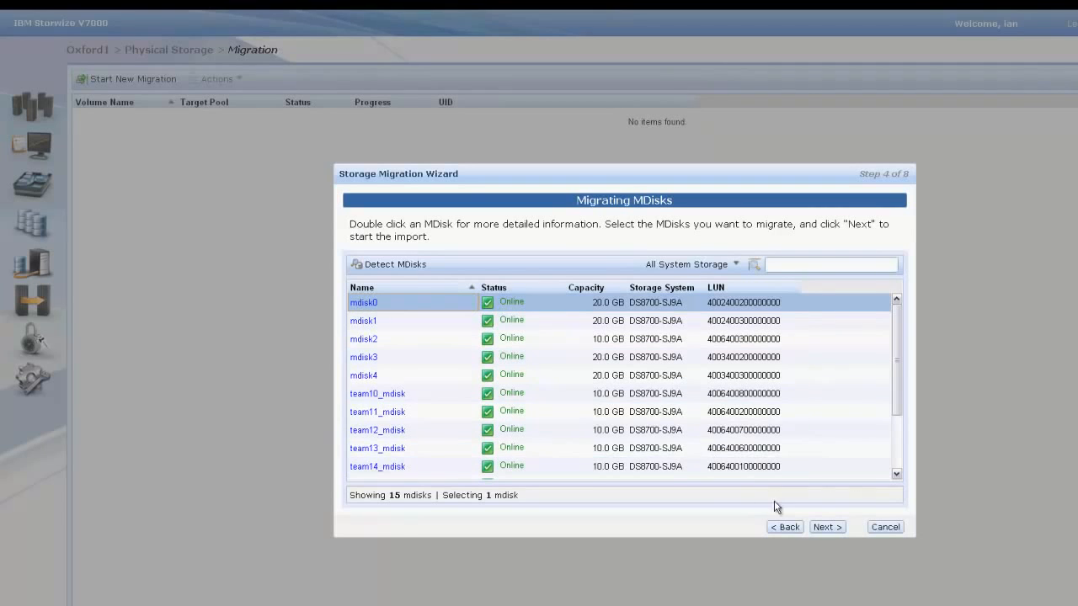
{"action": "left_click", "coordinate": [825, 527]}
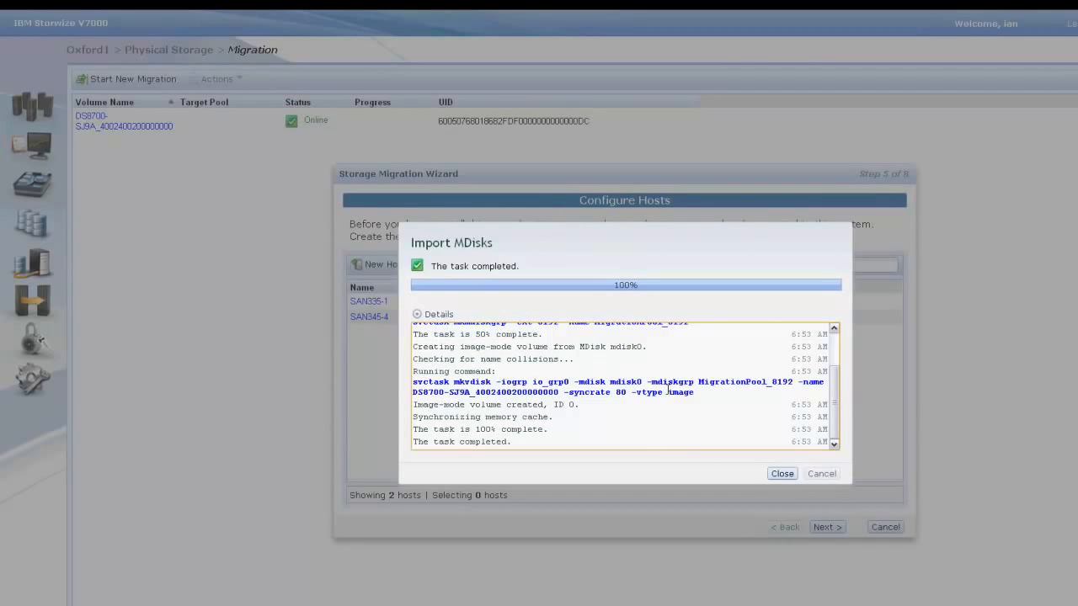
{"action": "double_click", "coordinate": [680, 393]}
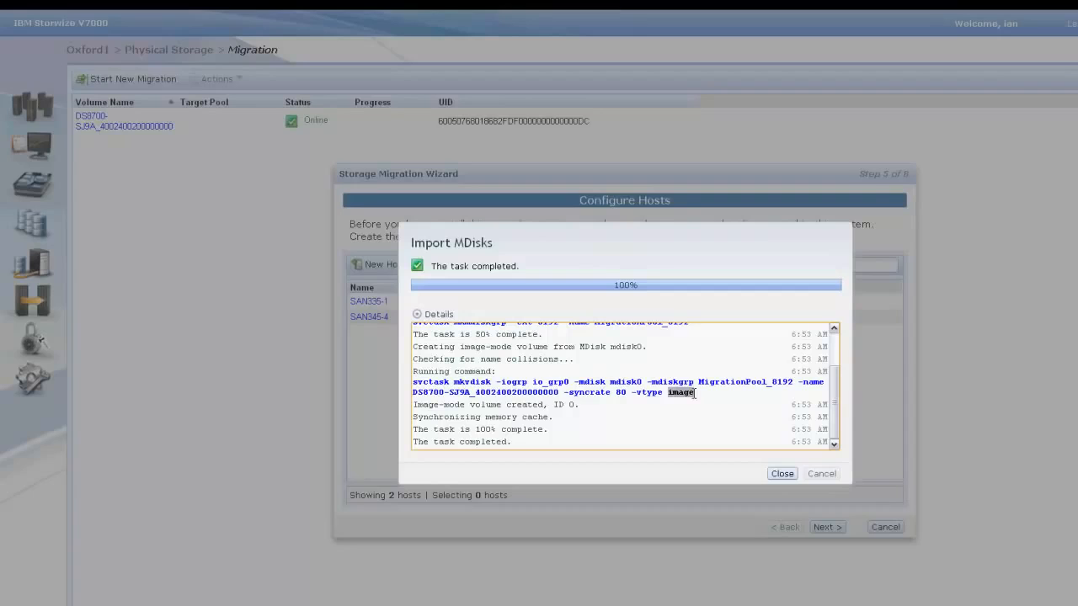
{"action": "mouse_move", "coordinate": [697, 406]}
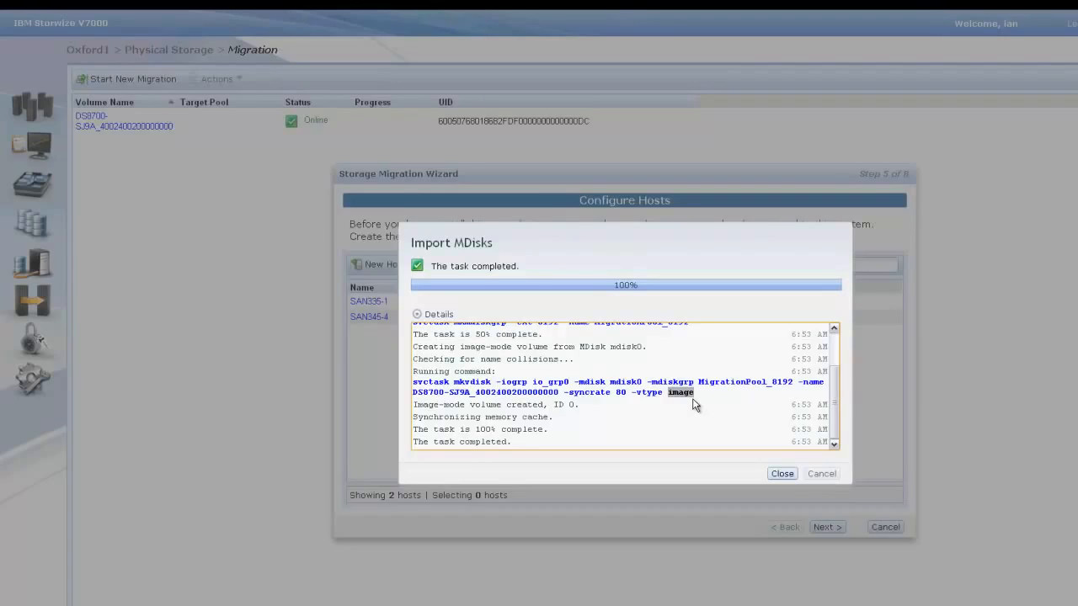
{"action": "mouse_move", "coordinate": [691, 404]}
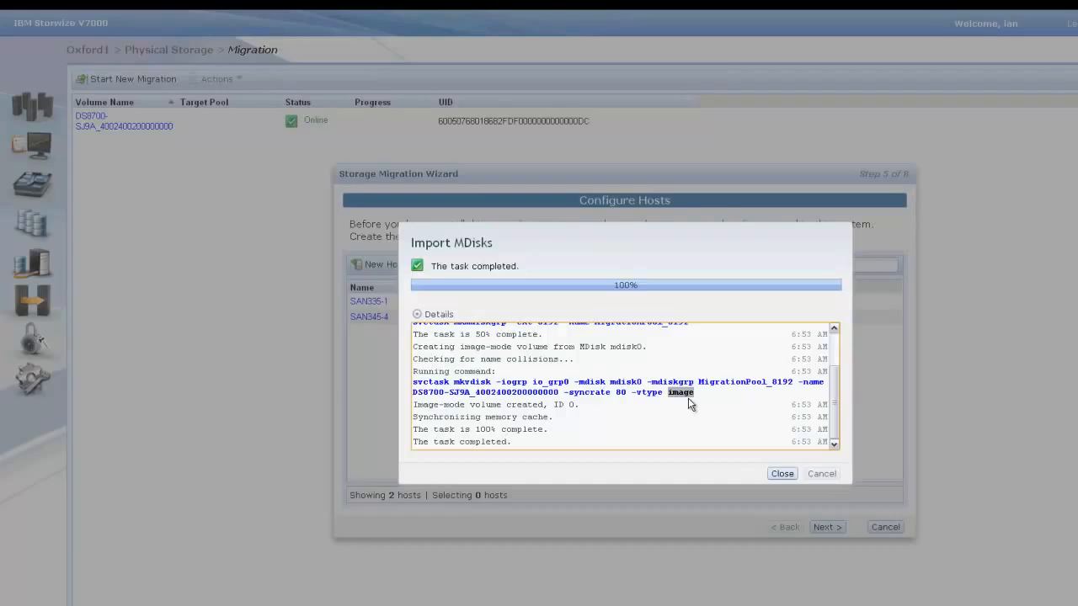
{"action": "mouse_move", "coordinate": [684, 402]}
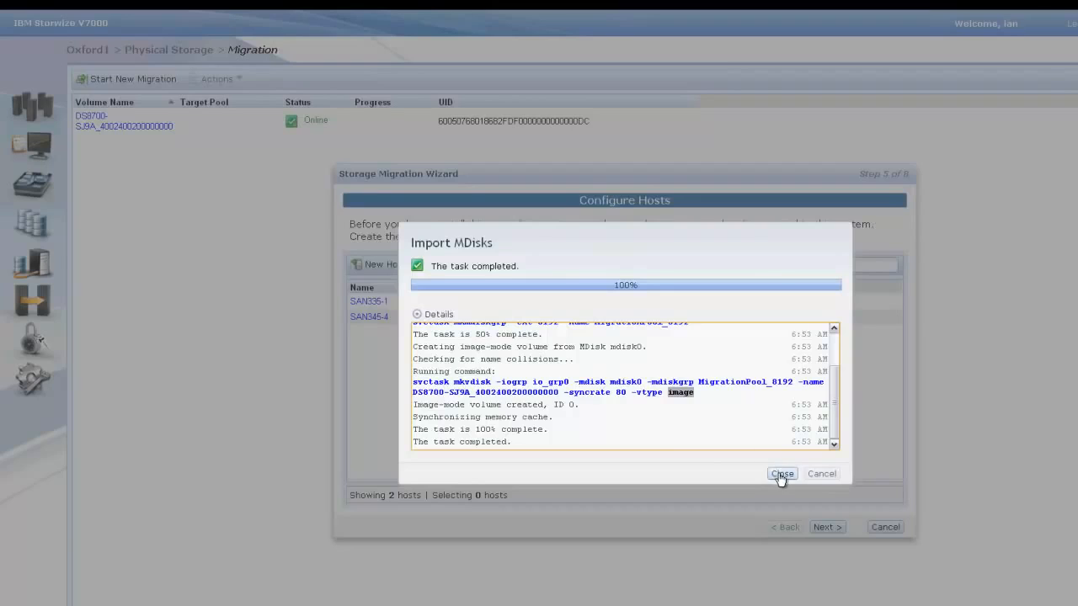
{"action": "left_click", "coordinate": [781, 473]}
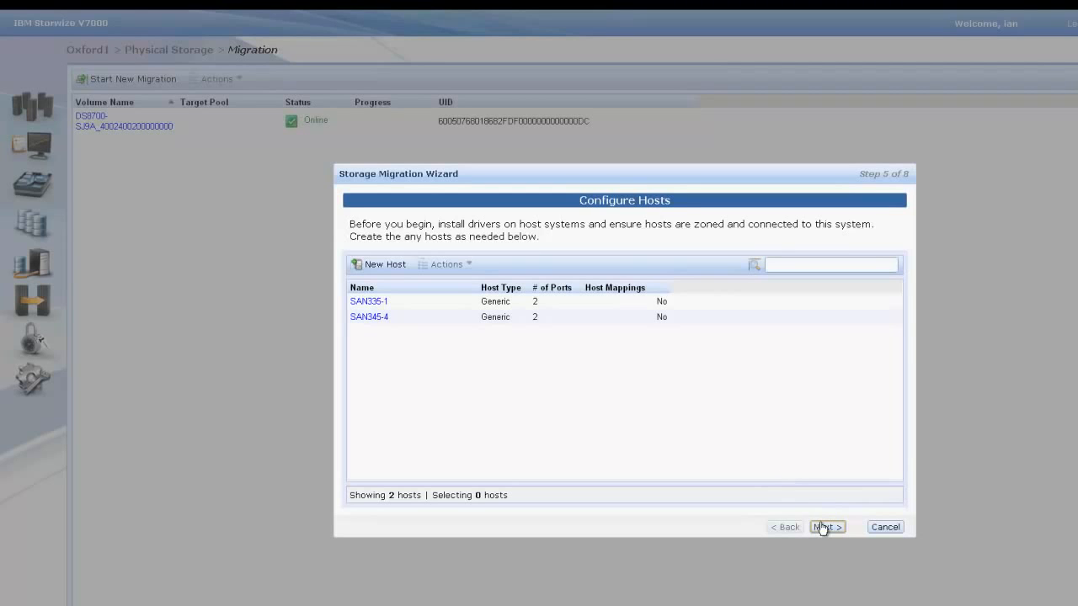
Map the imported DS8700 volume to host SAN335-1 and continue to Select Storage Pool.
{"action": "left_click", "coordinate": [827, 527]}
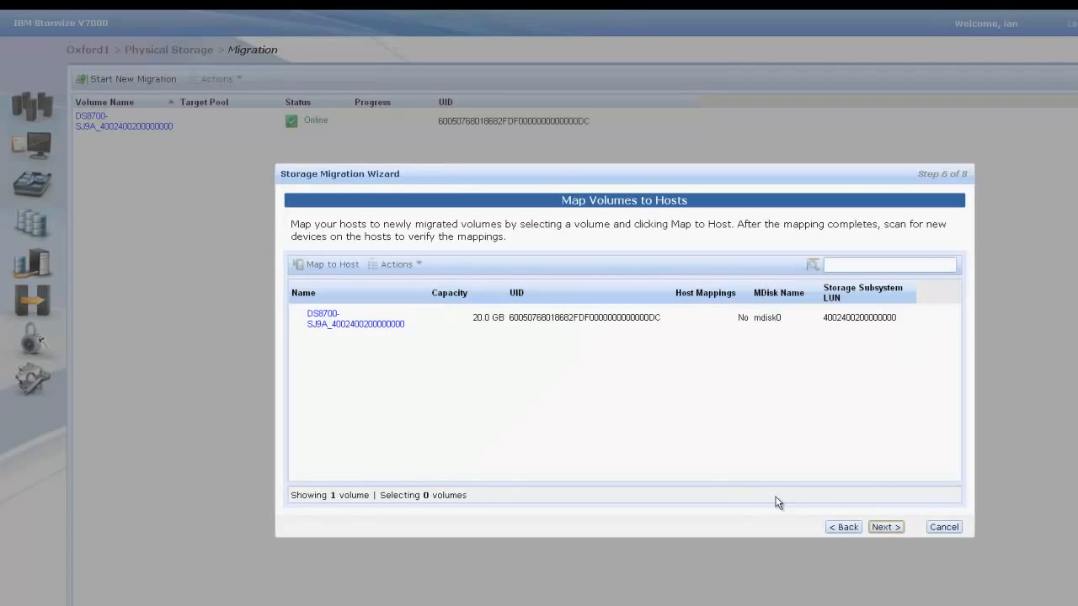
{"action": "left_click", "coordinate": [350, 319]}
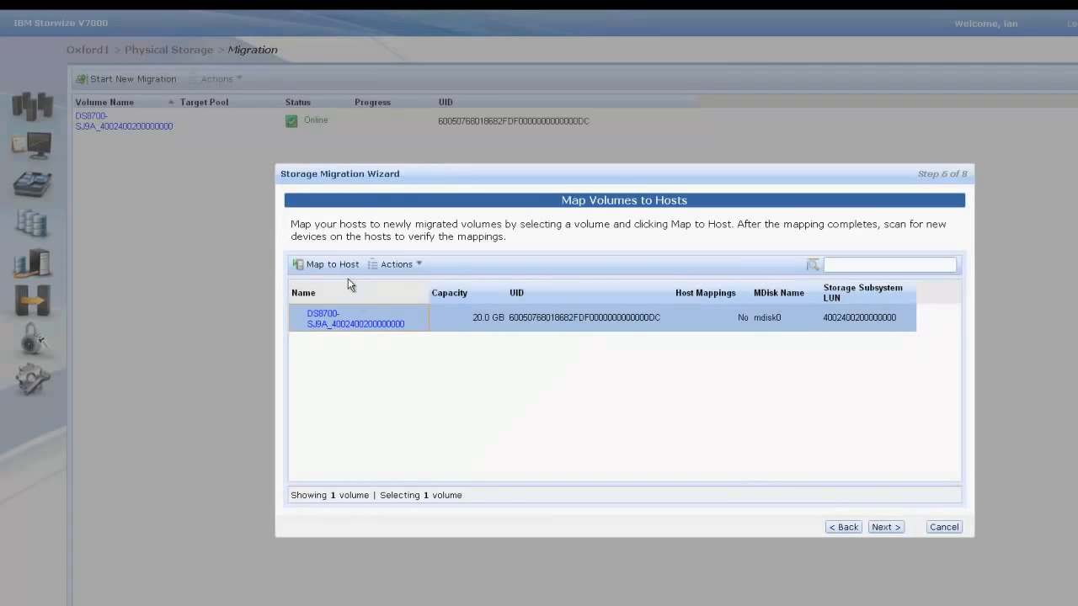
{"action": "left_click", "coordinate": [327, 262]}
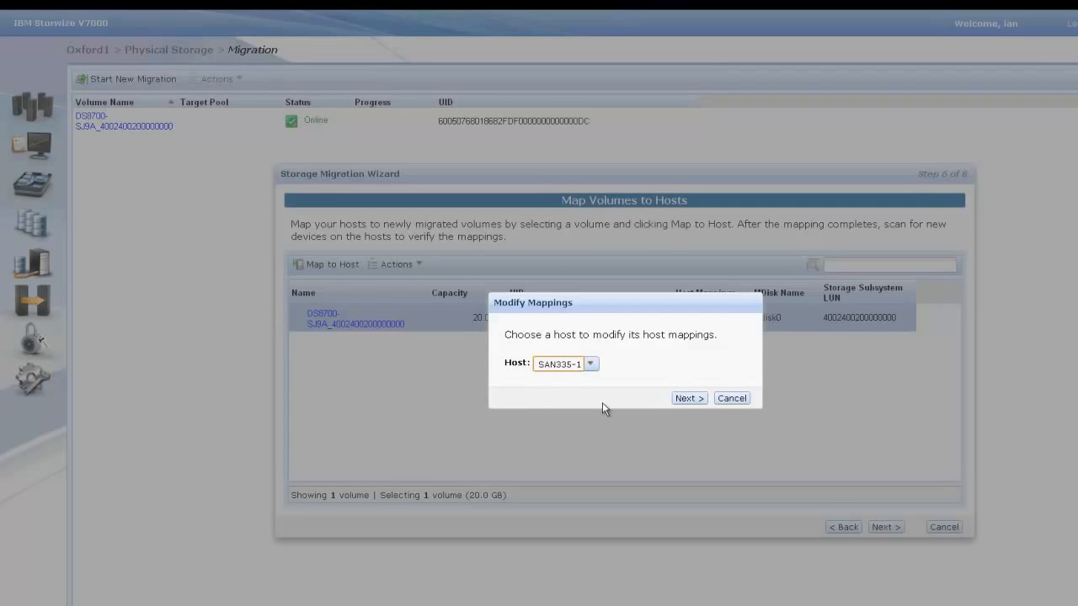
{"action": "left_click", "coordinate": [688, 397]}
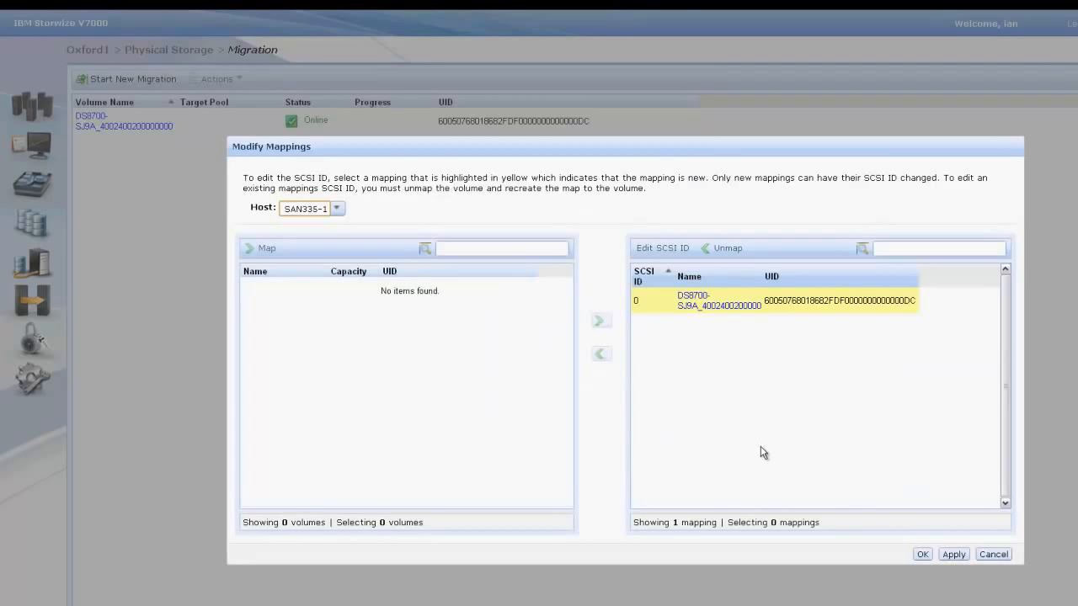
{"action": "left_click", "coordinate": [921, 554]}
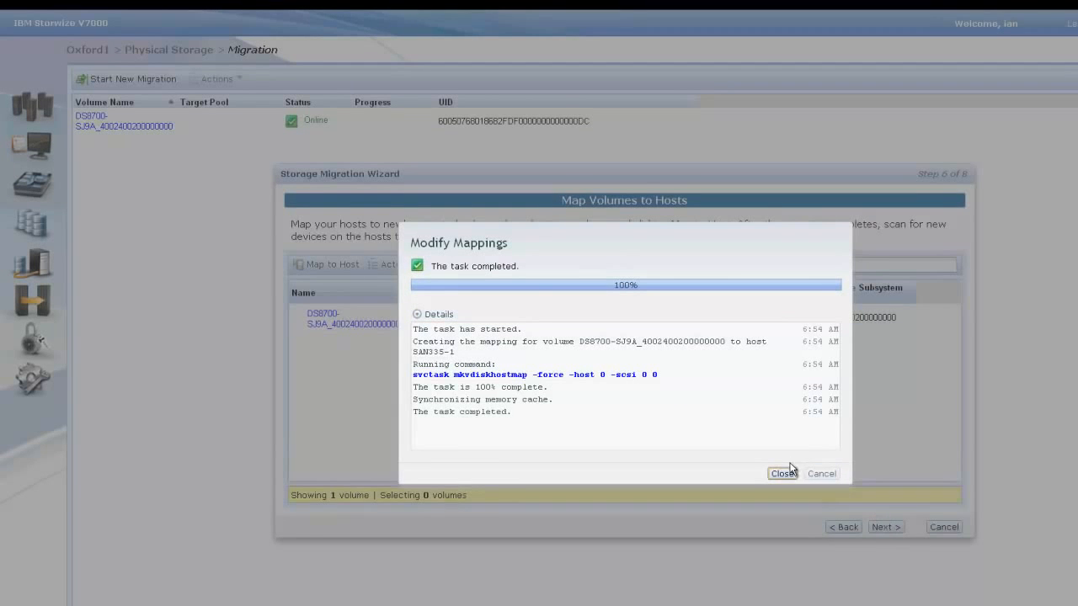
{"action": "left_click", "coordinate": [783, 473]}
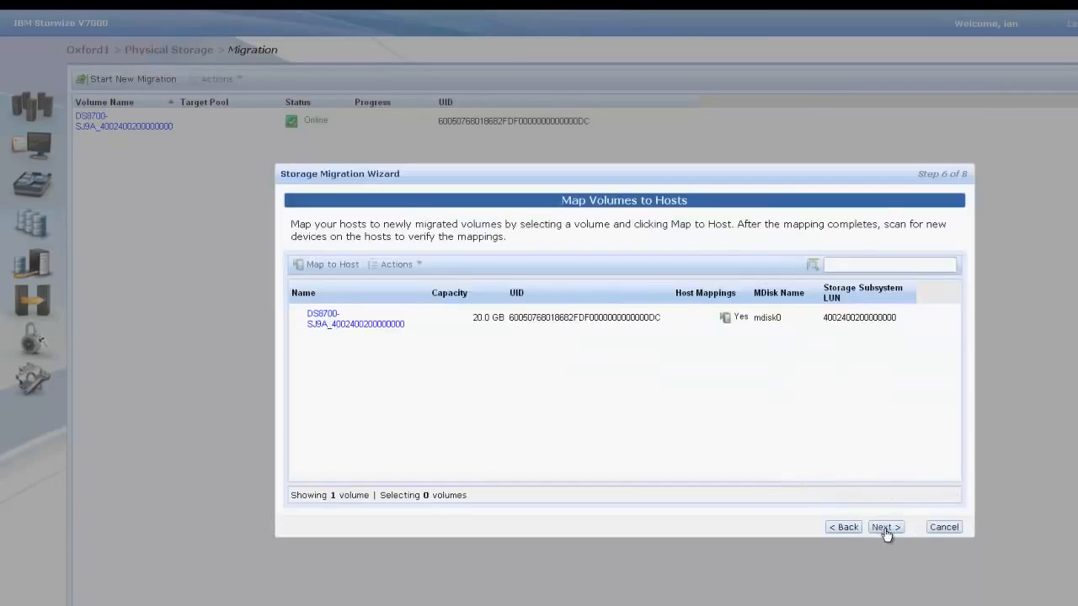
{"action": "left_click", "coordinate": [891, 527]}
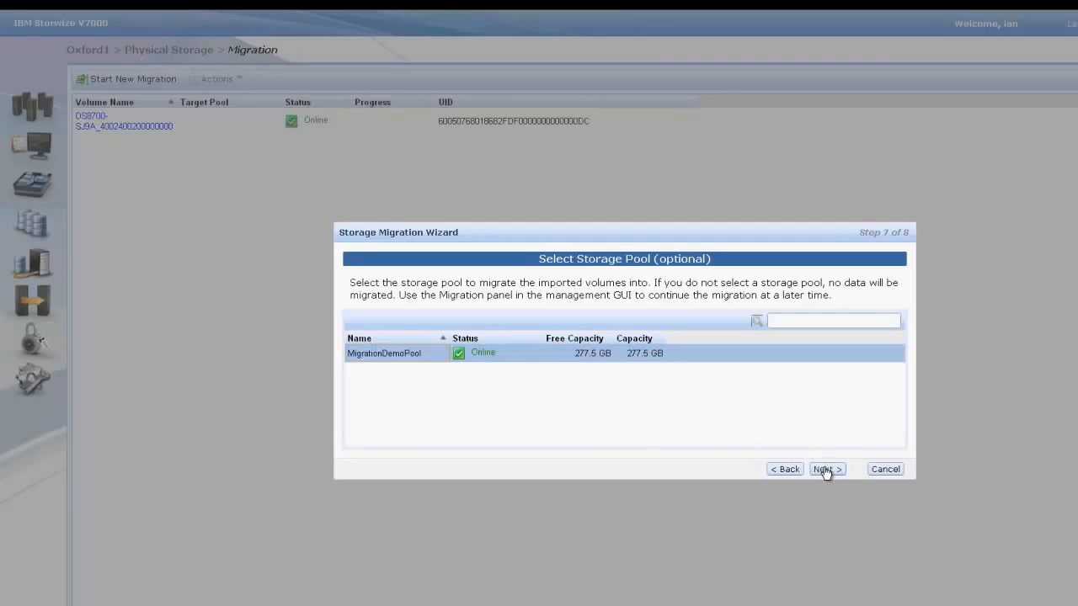
Begin migrating the DS8700 volume into MigrationDemoPool, finish the wizard, and select the migrating volume.
{"action": "left_click", "coordinate": [825, 468]}
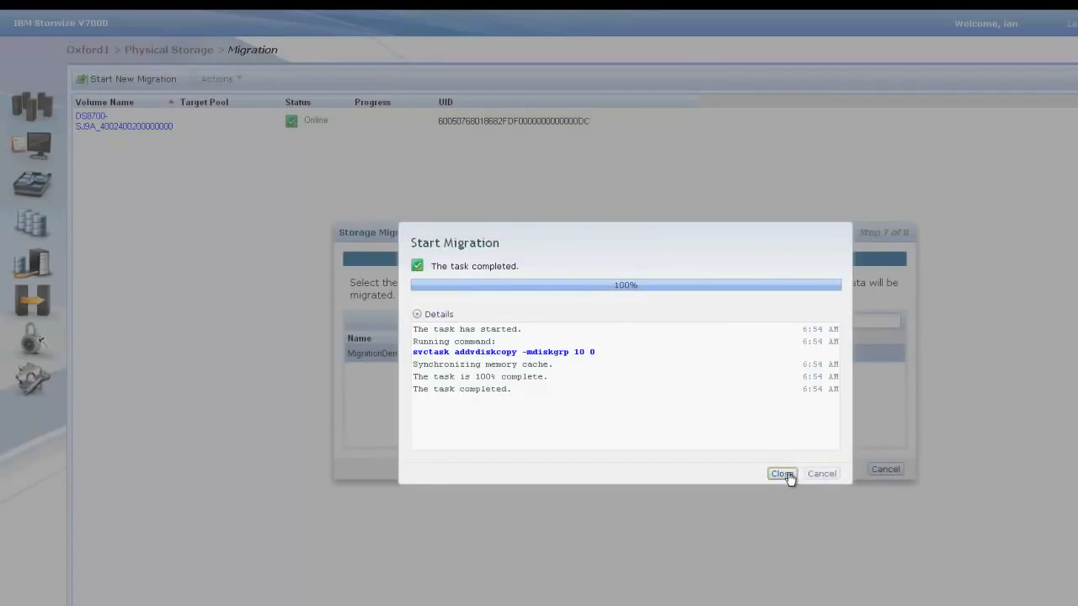
{"action": "left_click", "coordinate": [781, 473]}
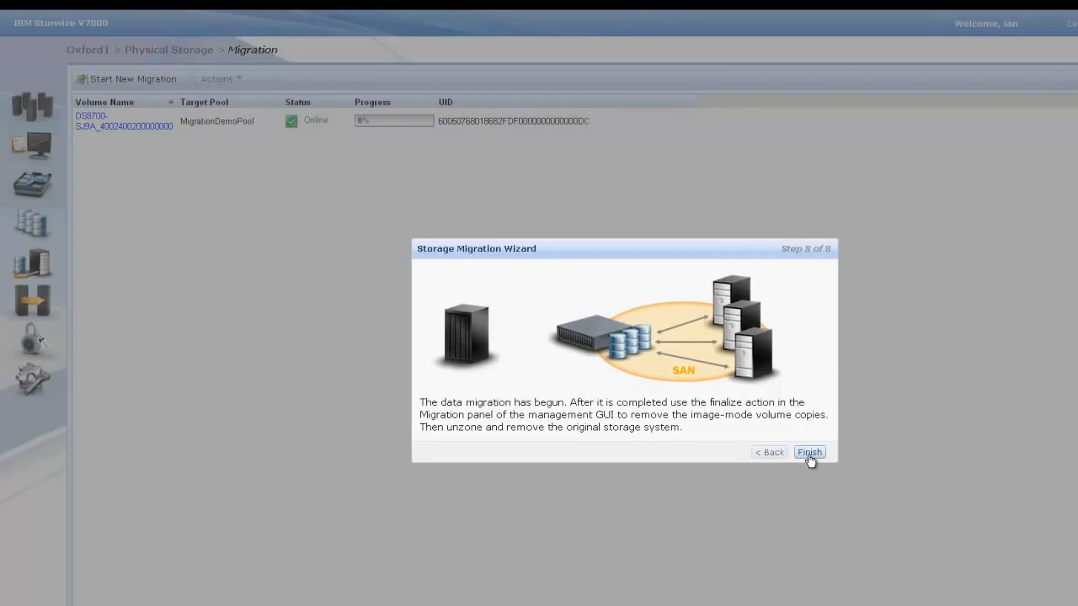
{"action": "left_click", "coordinate": [808, 452]}
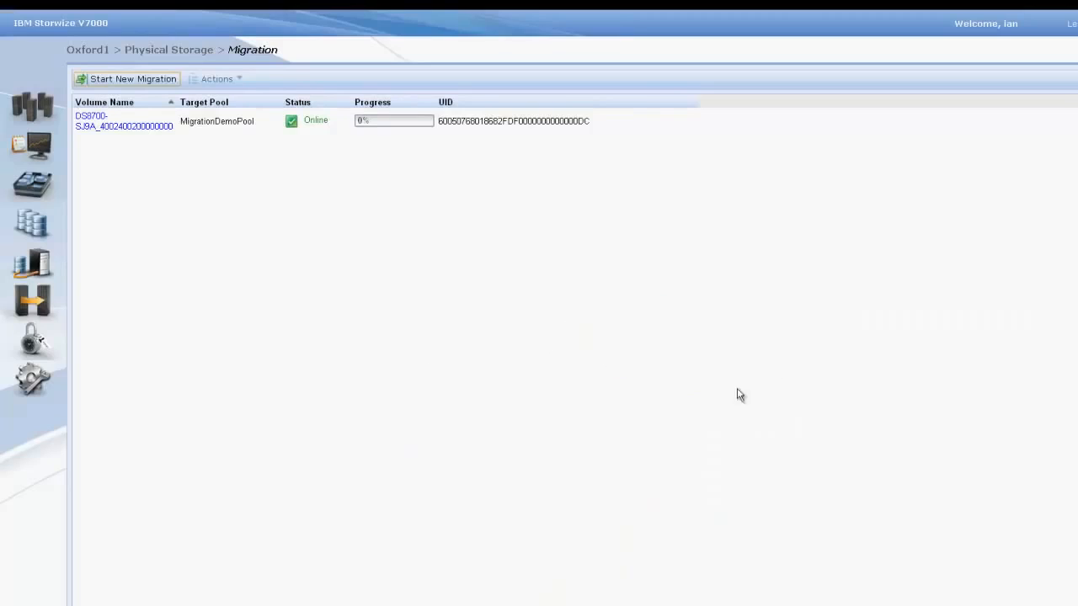
{"action": "left_click", "coordinate": [374, 132]}
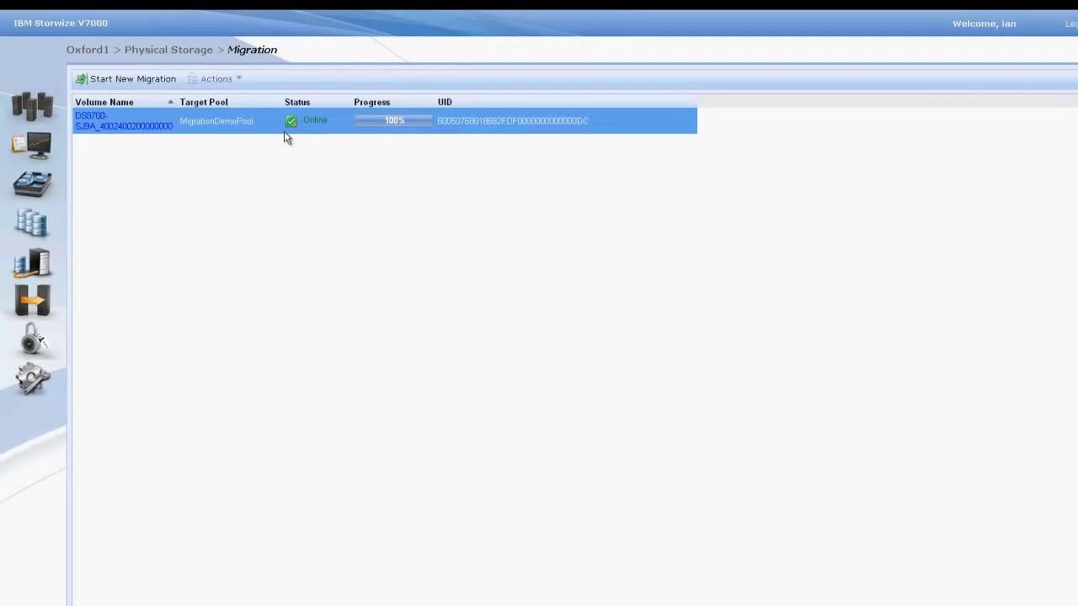
Finalize the DS8700 volume migration via Actions > Finalize with count 1, emptying the migration list.
{"action": "left_click", "coordinate": [216, 79]}
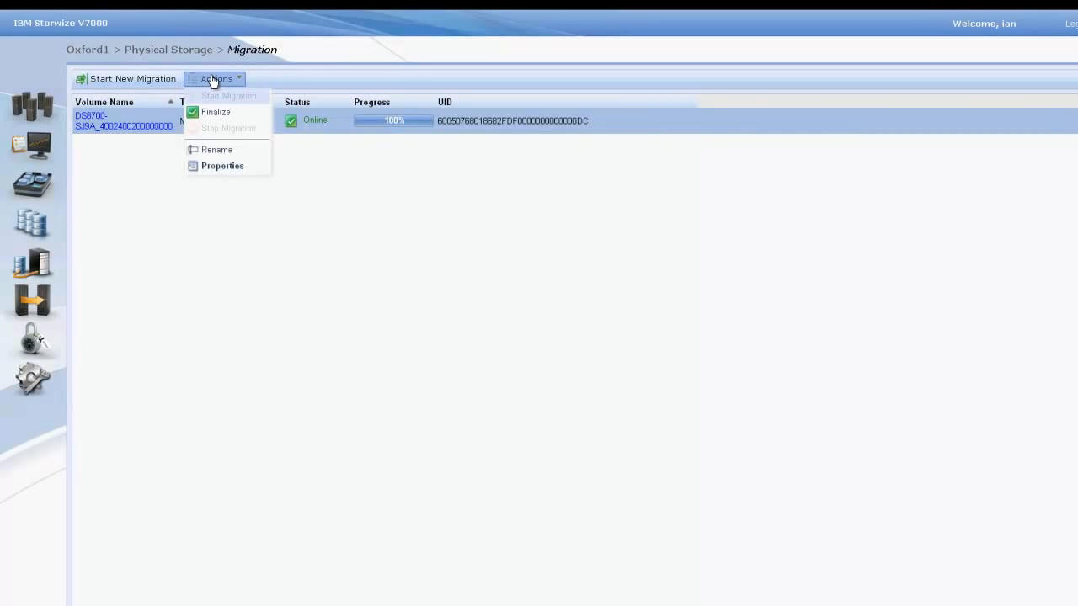
{"action": "left_click", "coordinate": [215, 112]}
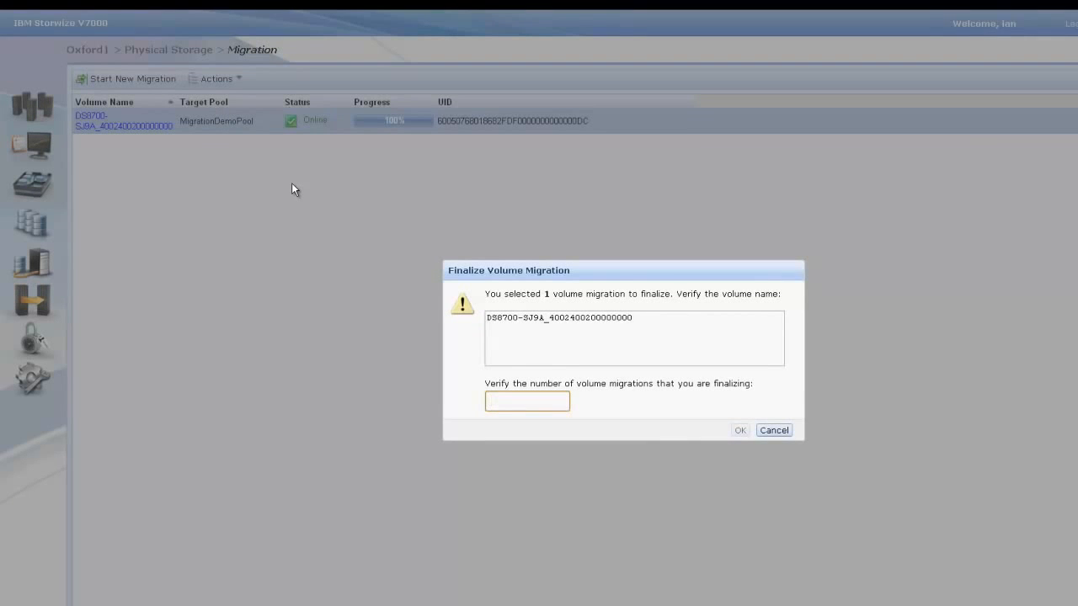
{"action": "left_click", "coordinate": [774, 429]}
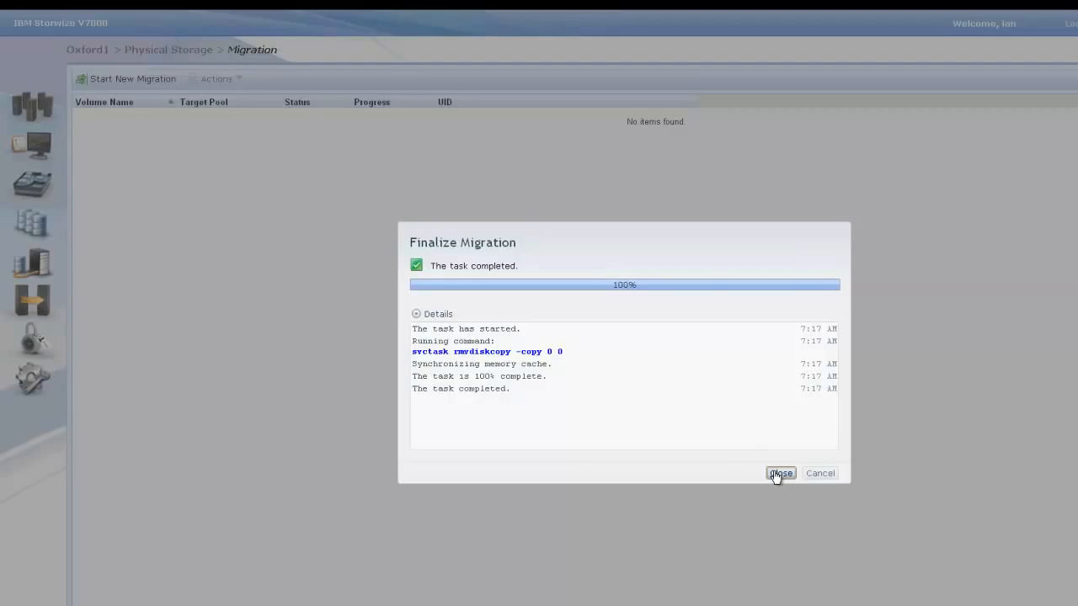
{"action": "left_click", "coordinate": [781, 473]}
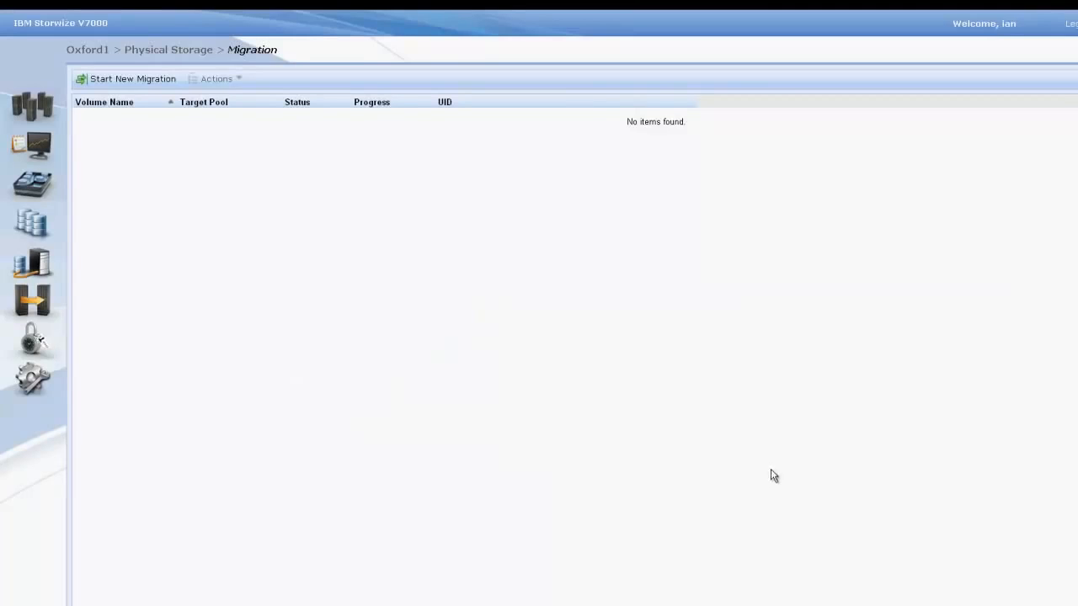
{"action": "mouse_move", "coordinate": [219, 264]}
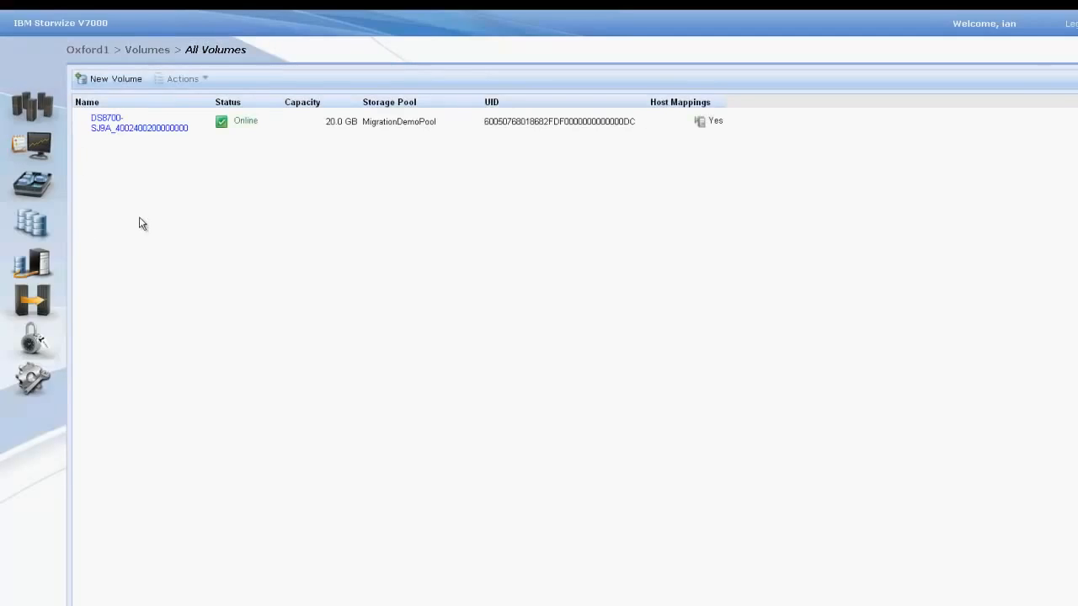
Select the DS8700 volume under All Volumes, online in MigrationDemoPool, 20 GB, host-mapped.
{"action": "left_click", "coordinate": [155, 123]}
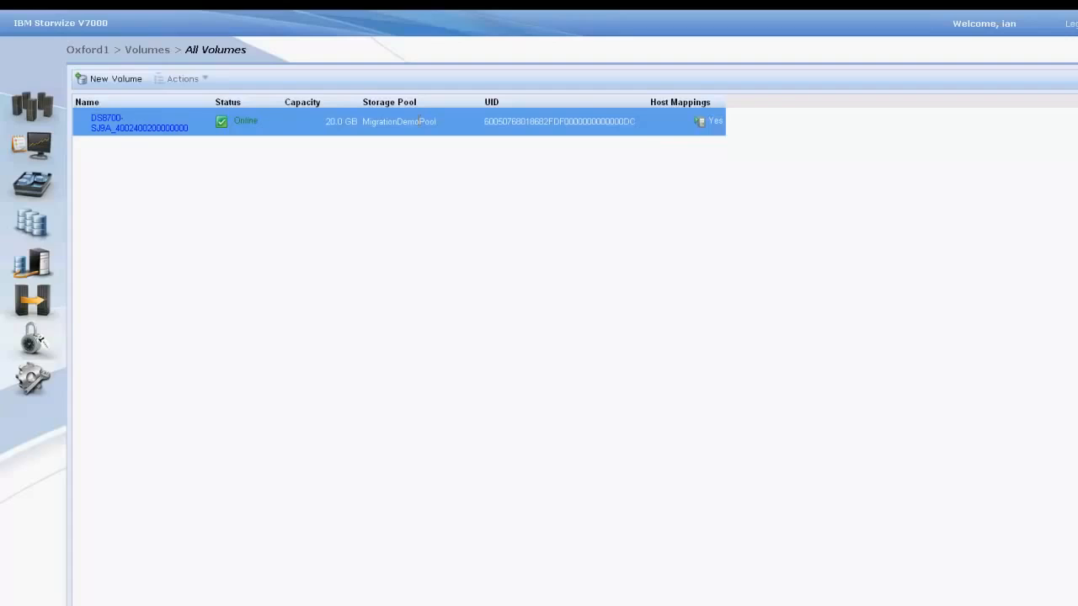
{"action": "mouse_move", "coordinate": [693, 131]}
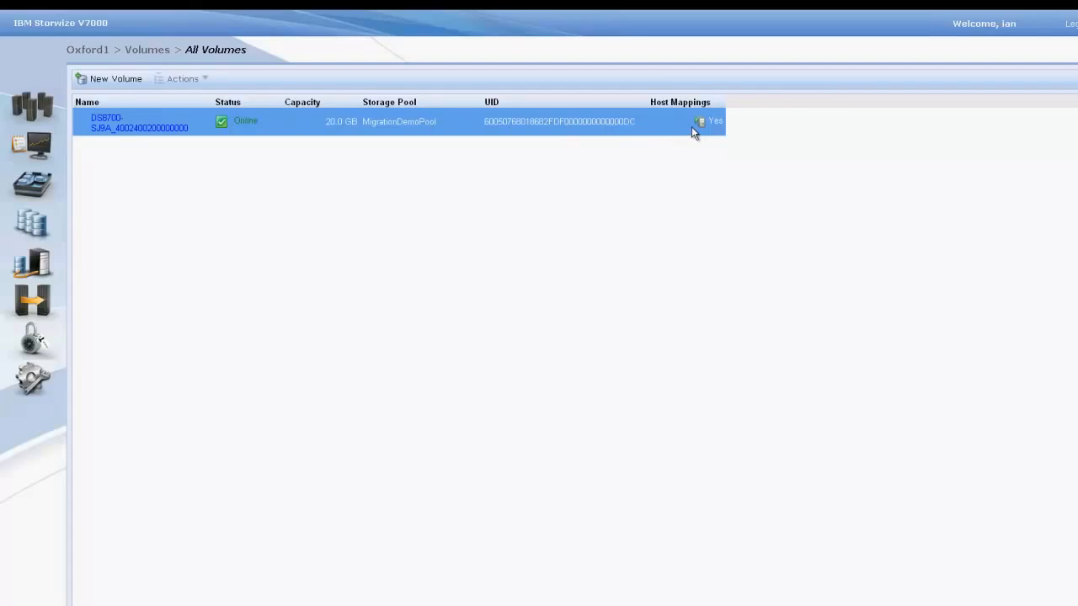